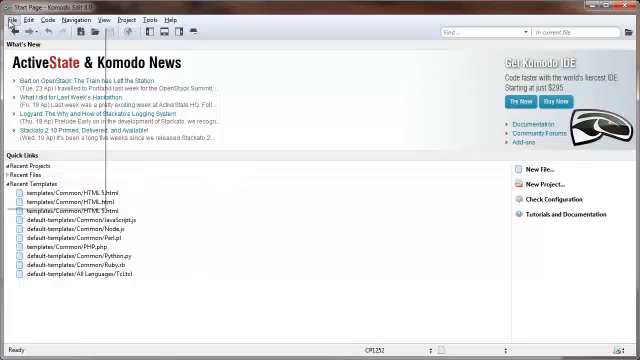
# Create a new document from the HTML5 file template.
pyautogui.click(11, 19)
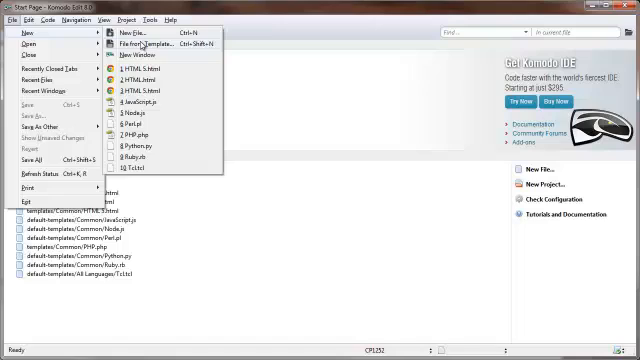
pyautogui.click(137, 42)
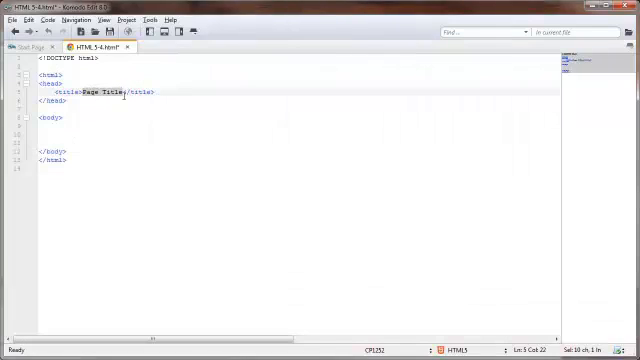
# Replace the placeholder page title with 'Inline CSS Example'.
pyautogui.write('Inline CSS Examp')
pyautogui.click(299, 134)
pyautogui.write('<')
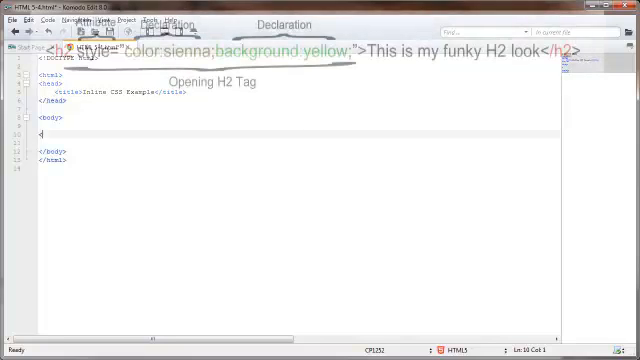
# Type an h2 tag with style="background-color:yellow" using autocomplete.
pyautogui.write('h2')
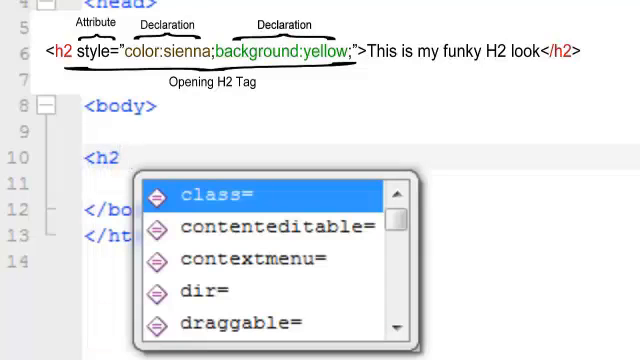
pyautogui.write('style=')
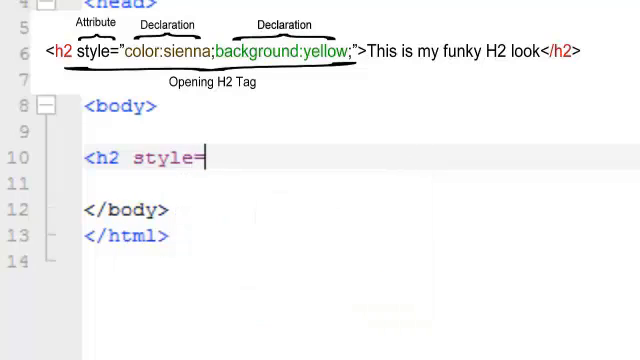
pyautogui.write('"')
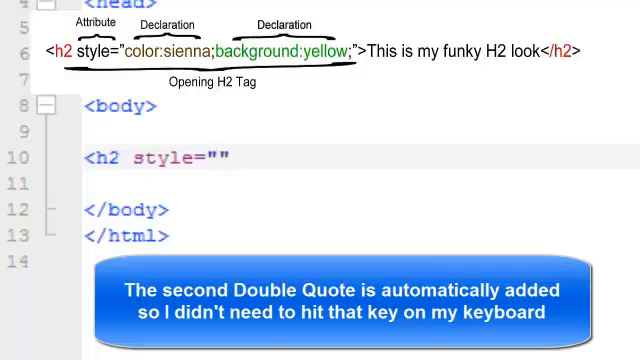
pyautogui.write('backgroun')
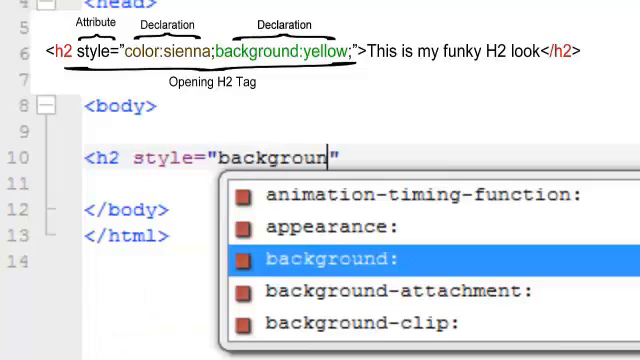
pyautogui.write('-color:')
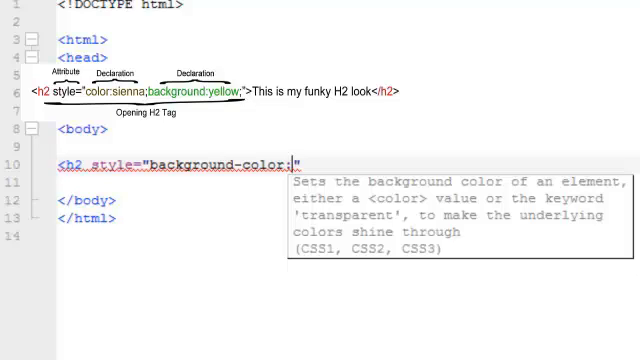
pyautogui.write('yellow')
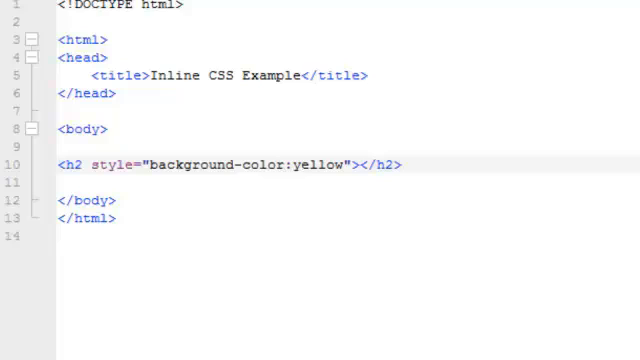
# Type 'This is my ugly H@ Heading example' inside the h2 tags.
pyautogui.write('This is my u')
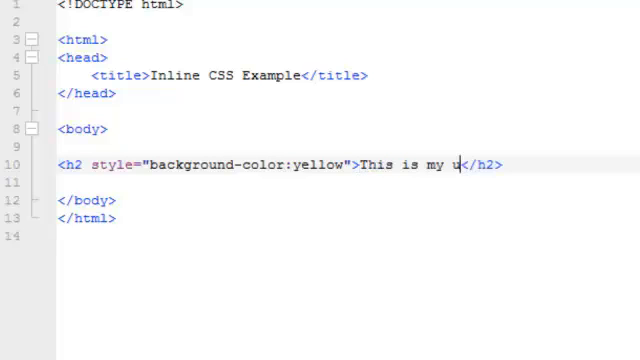
pyautogui.write('gly H@ Heading example')
pyautogui.click(349, 182)
pyautogui.write('<p style=')
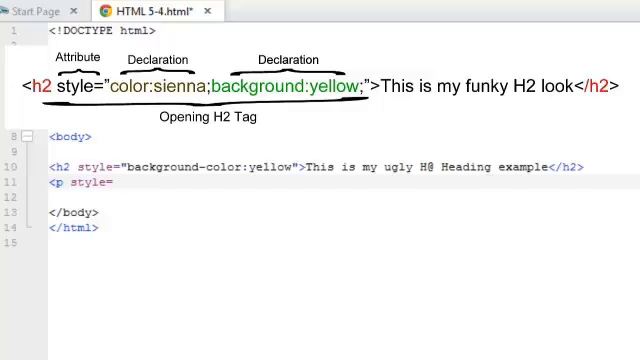
# Type a p tag with style="background-color:green;" below the heading.
pyautogui.write('""')
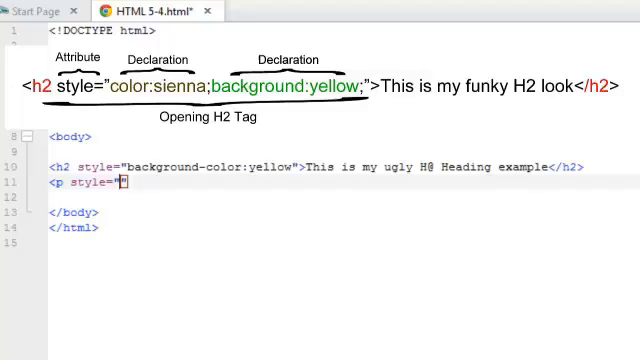
pyautogui.write('background')
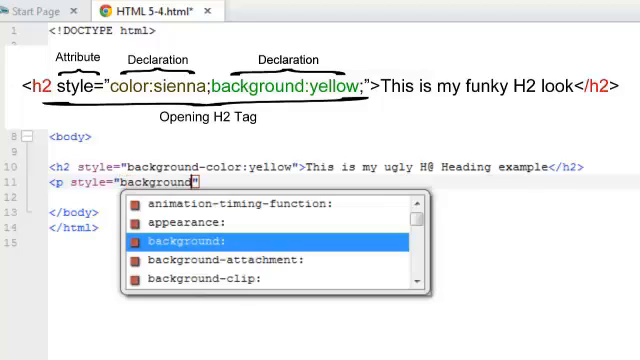
pyautogui.write('-color:')
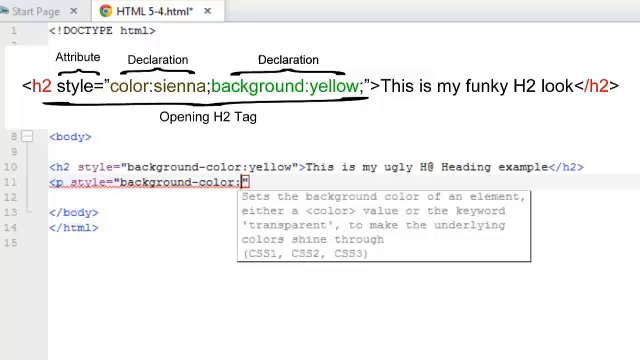
pyautogui.write('gre')
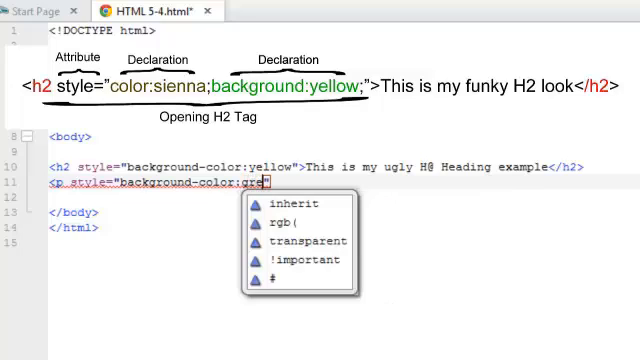
pyautogui.write('en;')
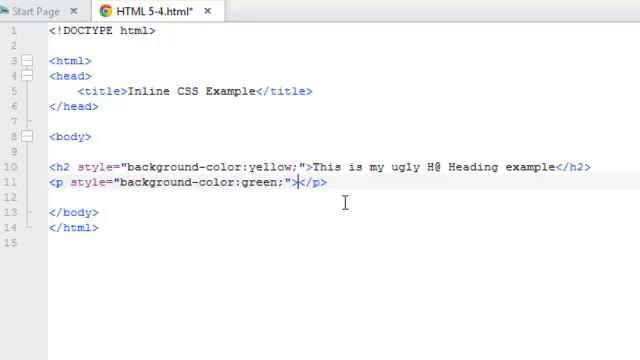
# Type 'This is the ugly green paragraph example' inside the p tags.
pyautogui.write('This is the u')
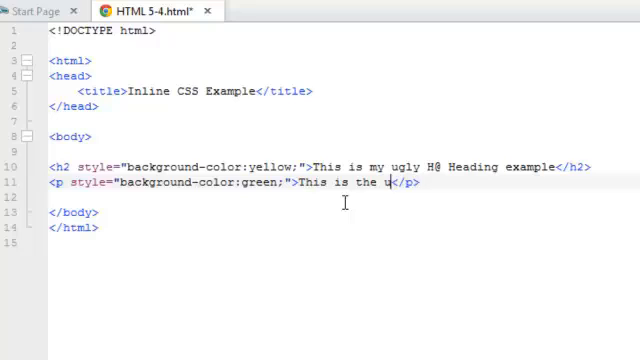
pyautogui.write('gly green paragraph example')
pyautogui.write('HTML 5-inlinecssexample.html')
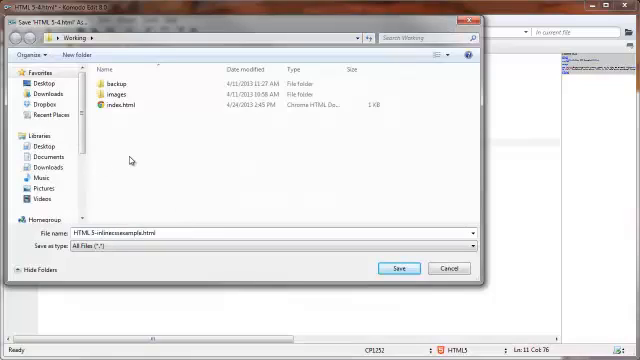
# Save the page as 'HTML 5-inlinecssexample.html' in the Working folder.
pyautogui.click(130, 106)
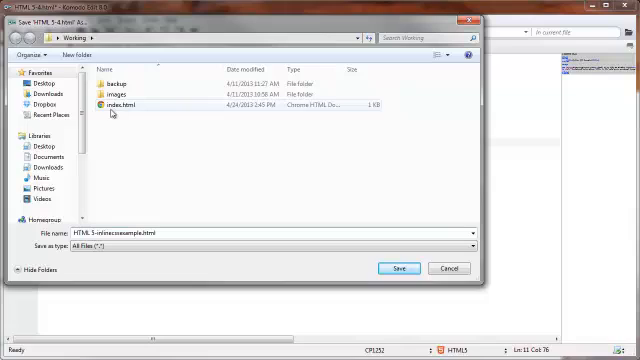
pyautogui.moveTo(112, 105)
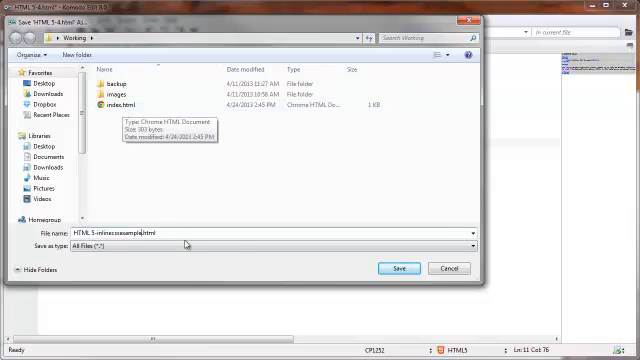
pyautogui.click(397, 268)
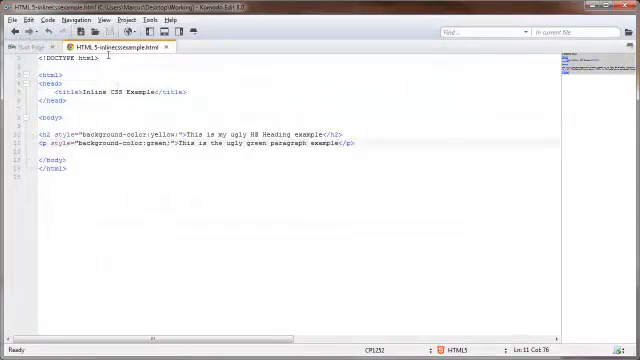